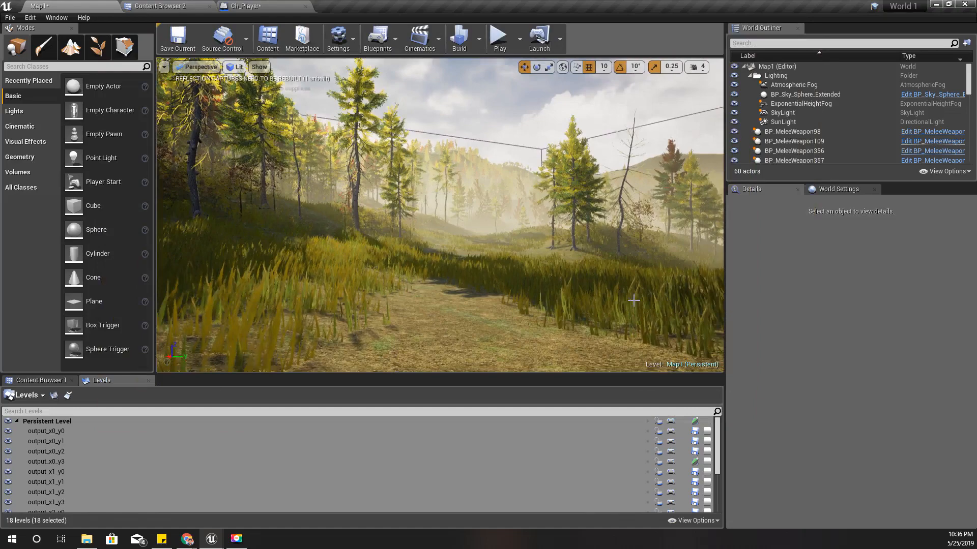
Switch to the Ch_Player blueprint and zoom out of its Enable Aiming Mode graph.
left_click(243, 6)
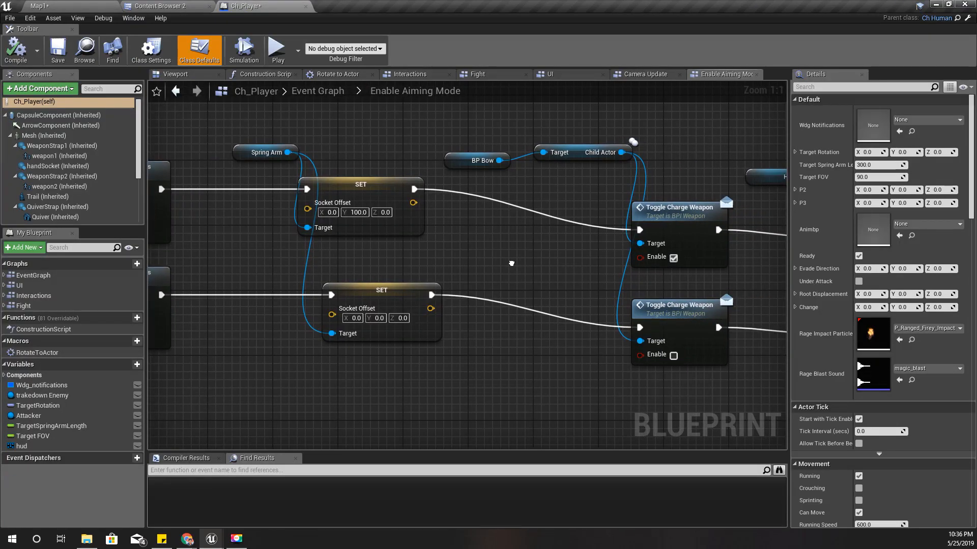
scroll("down", 3)
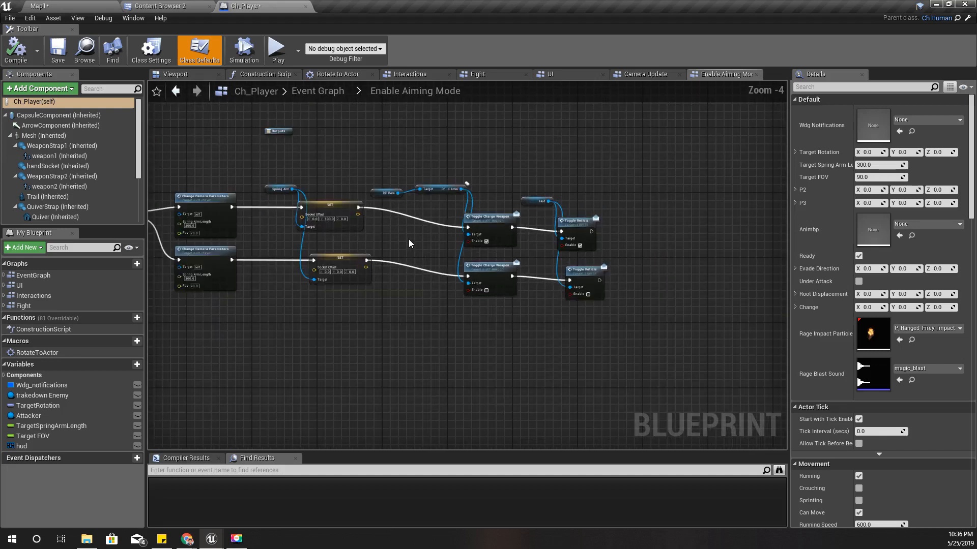
mouse_move(633, 152)
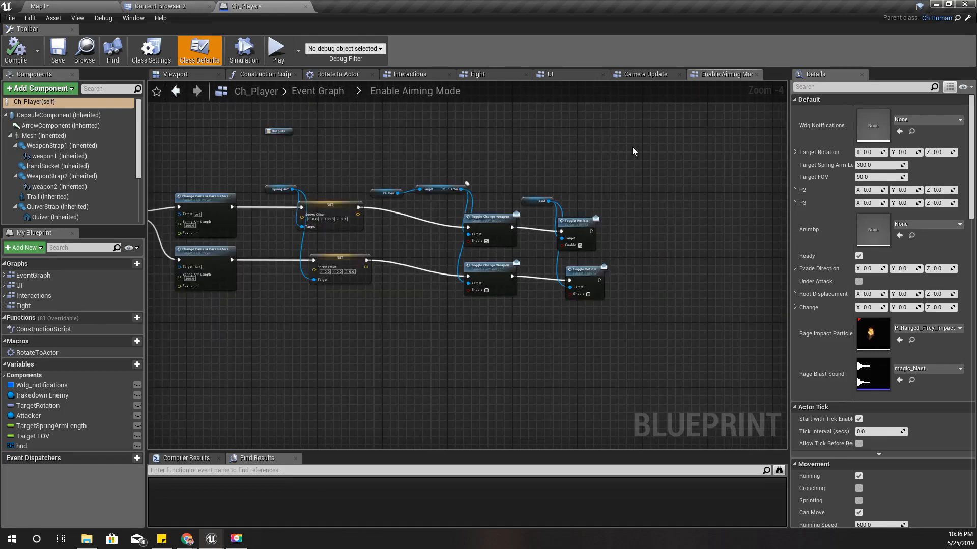
mouse_move(451, 209)
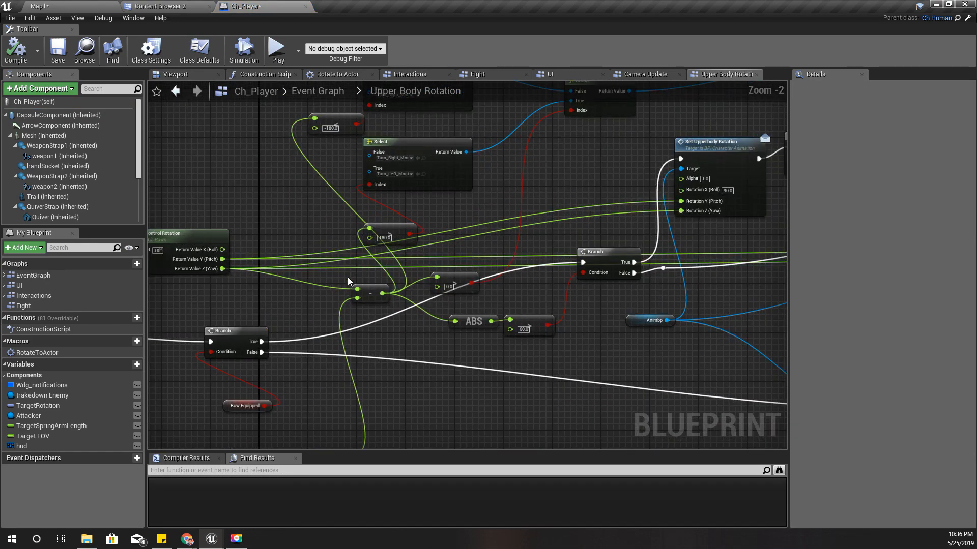
Review the Upper Body Rotation graph, then show Content Browser 2 at Bow_and_Arrow.
scroll("down", 3)
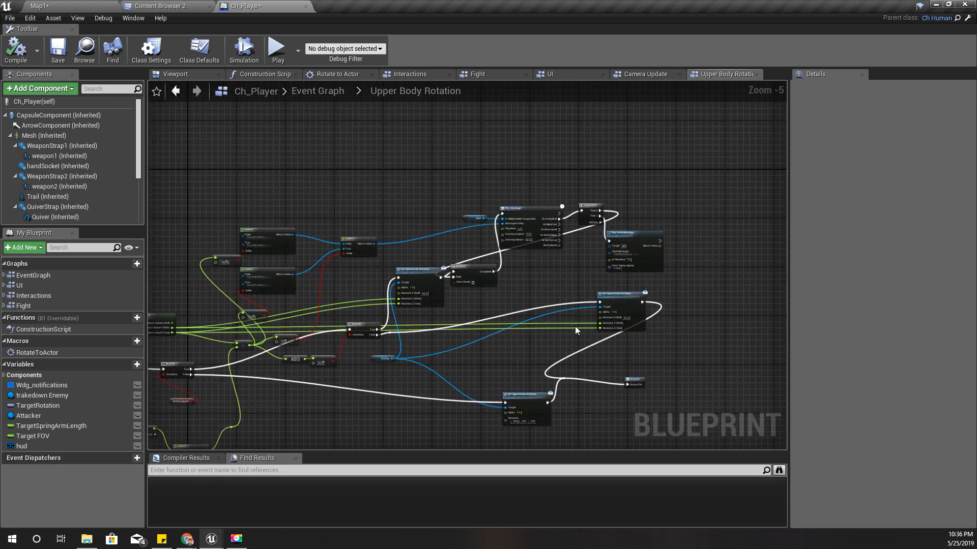
scroll("up", 3)
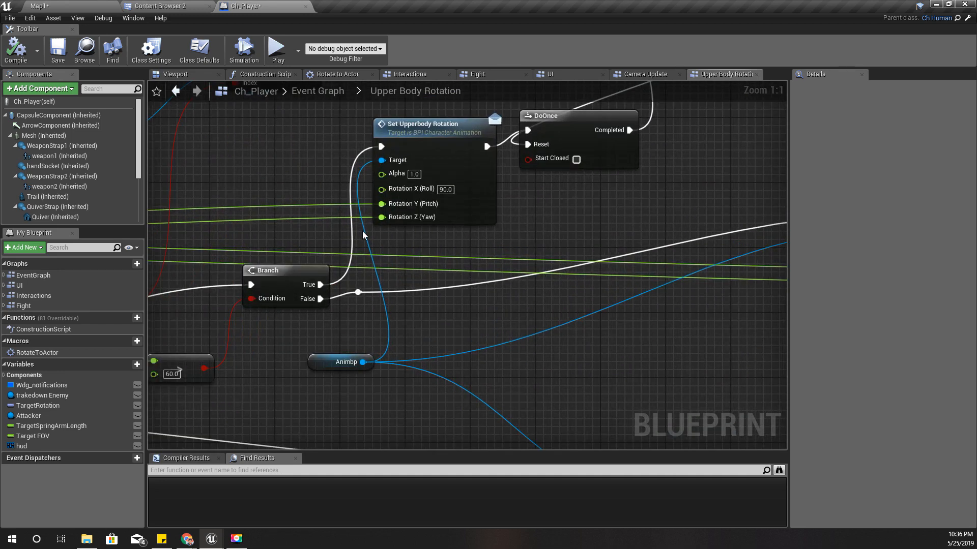
mouse_move(493, 233)
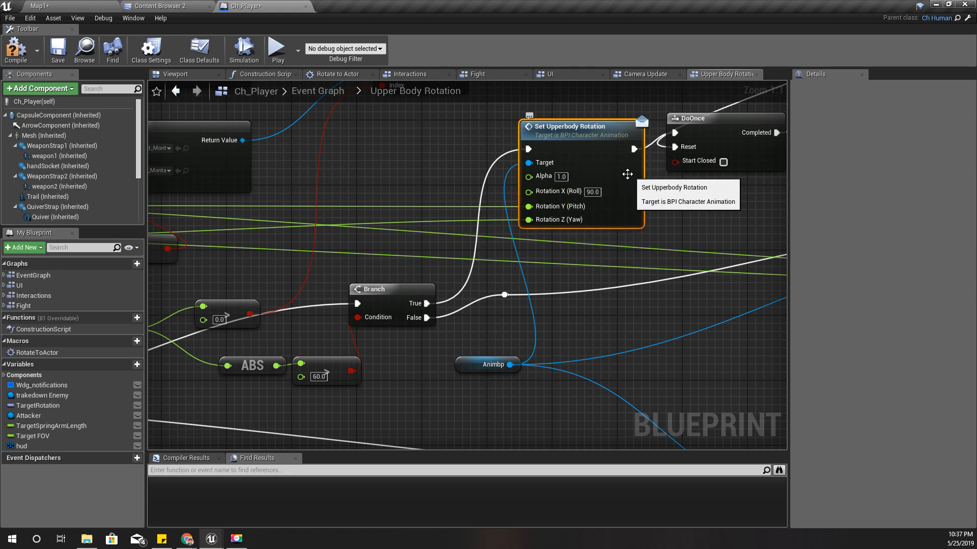
left_click(165, 6)
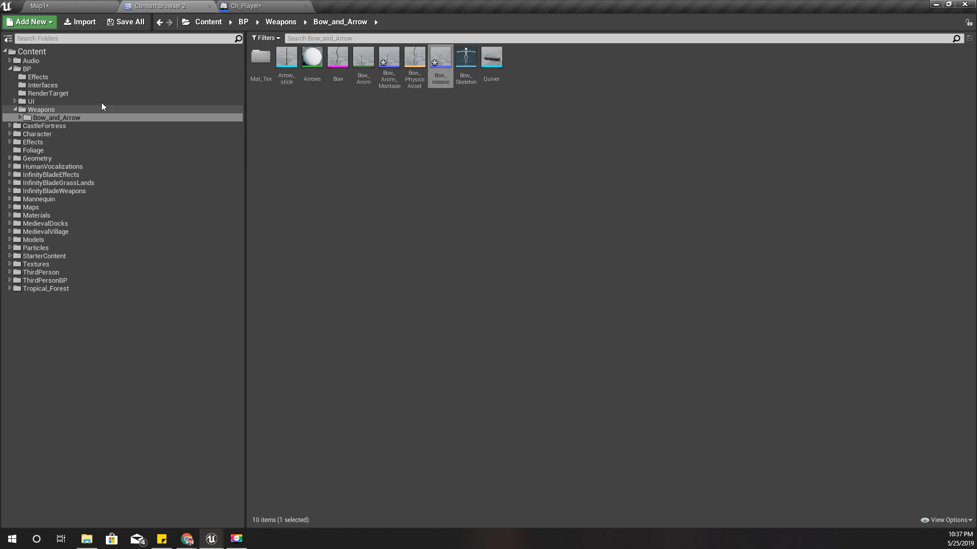
Open BPA_Human from Character > Human and view its Transform (Modify) Bone anim graph.
left_click(37, 134)
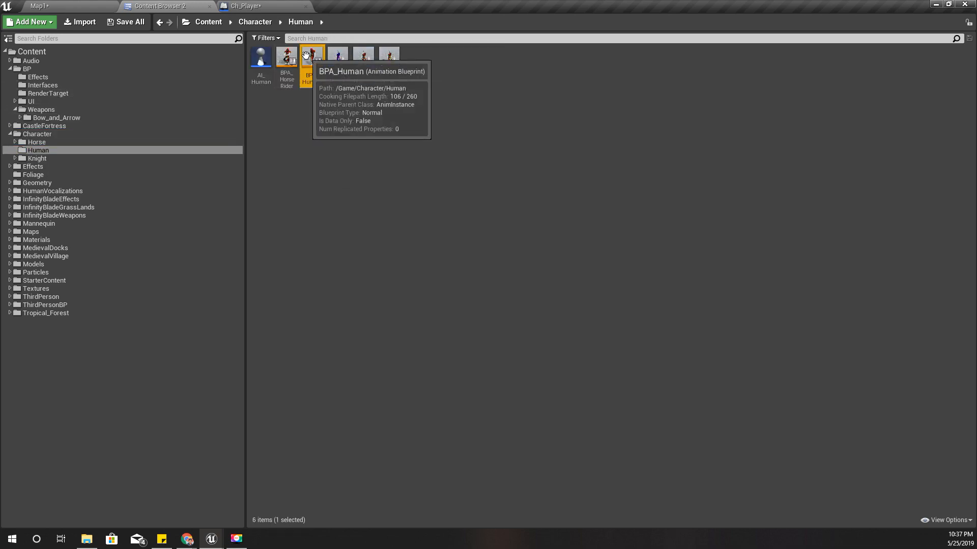
double_click(309, 55)
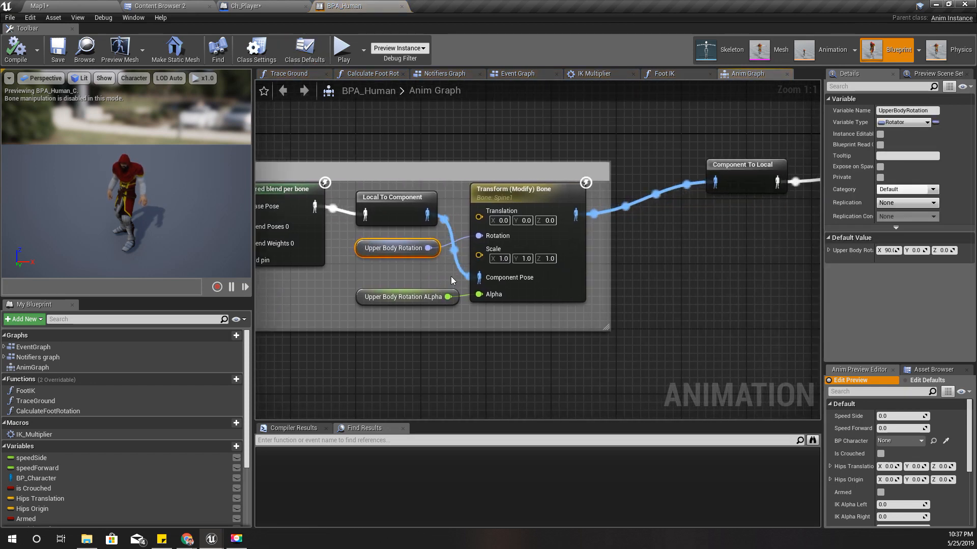
left_click(527, 188)
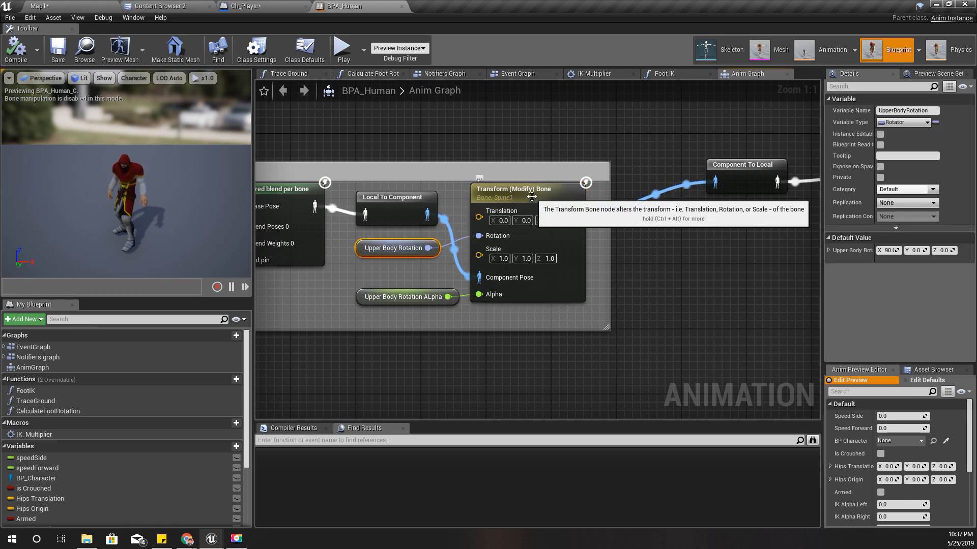
mouse_move(516, 78)
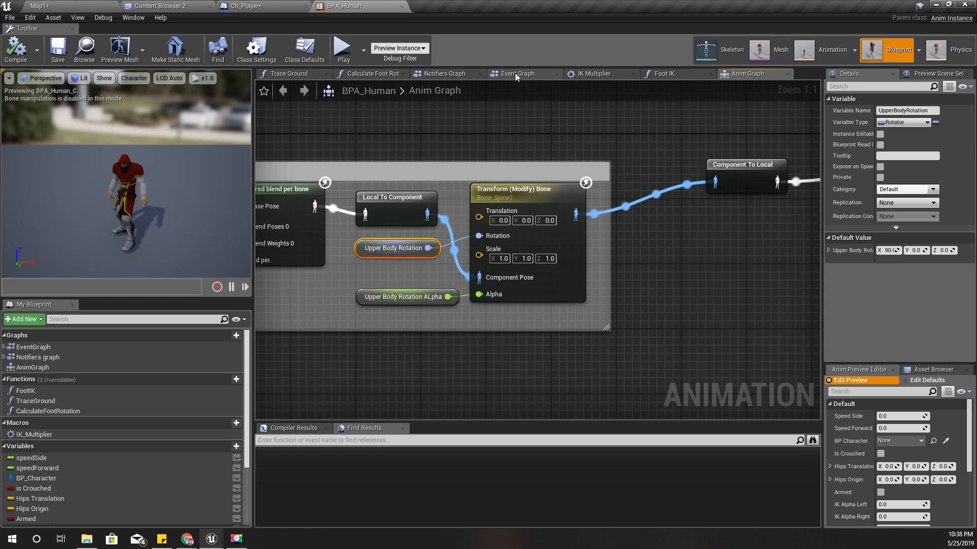
Inspect BPA_Human's RInterp To and Set Upperbody Rotation event graph, then return to Ch_Player.
left_click(518, 74)
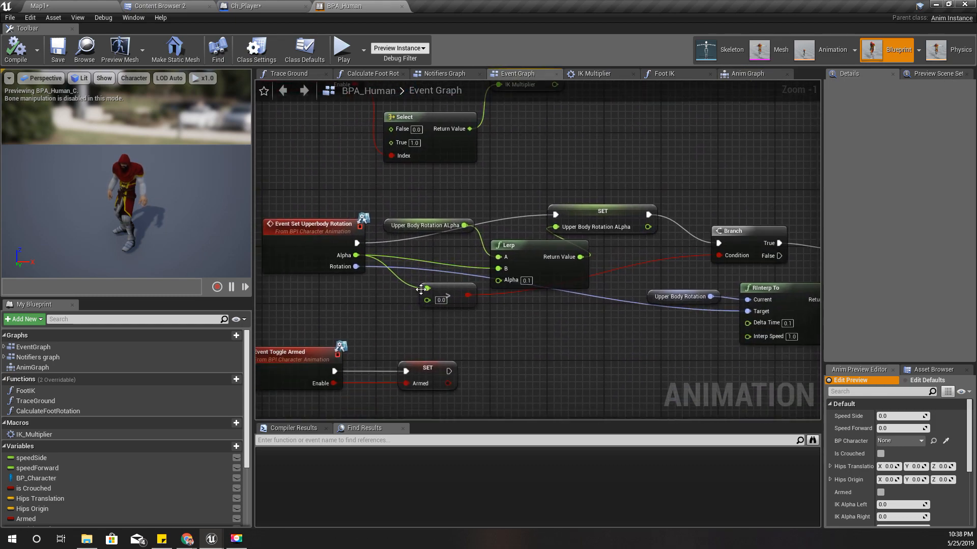
left_click_drag(424, 288, 372, 325)
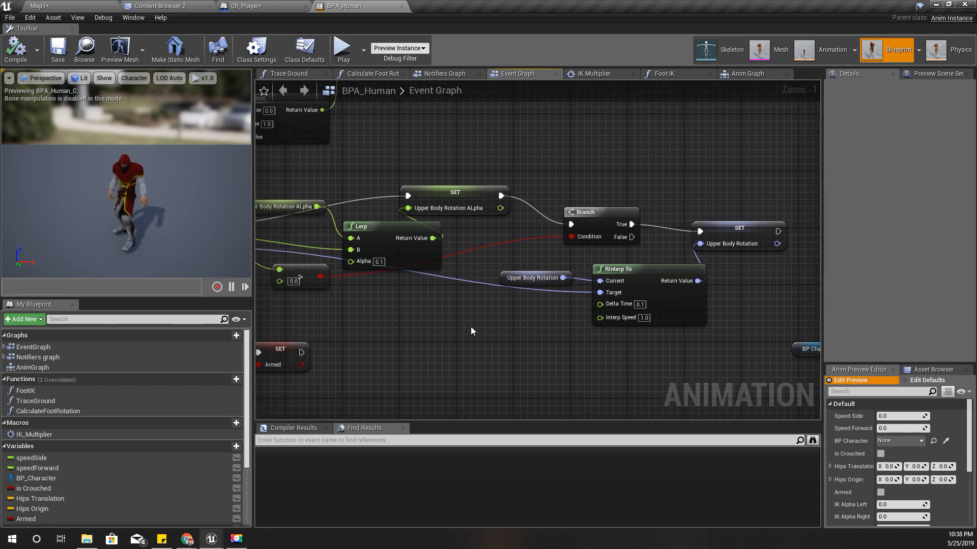
left_click(243, 6)
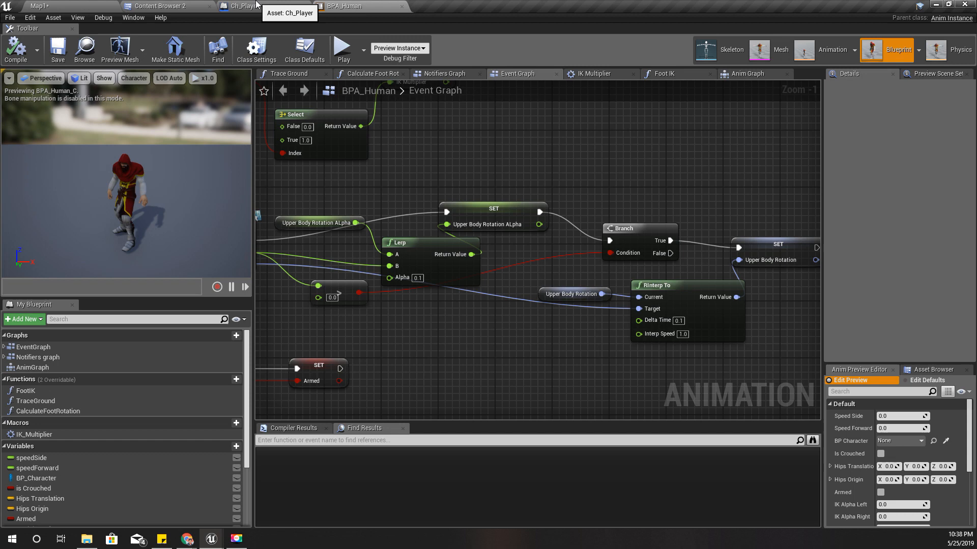
left_click(240, 6)
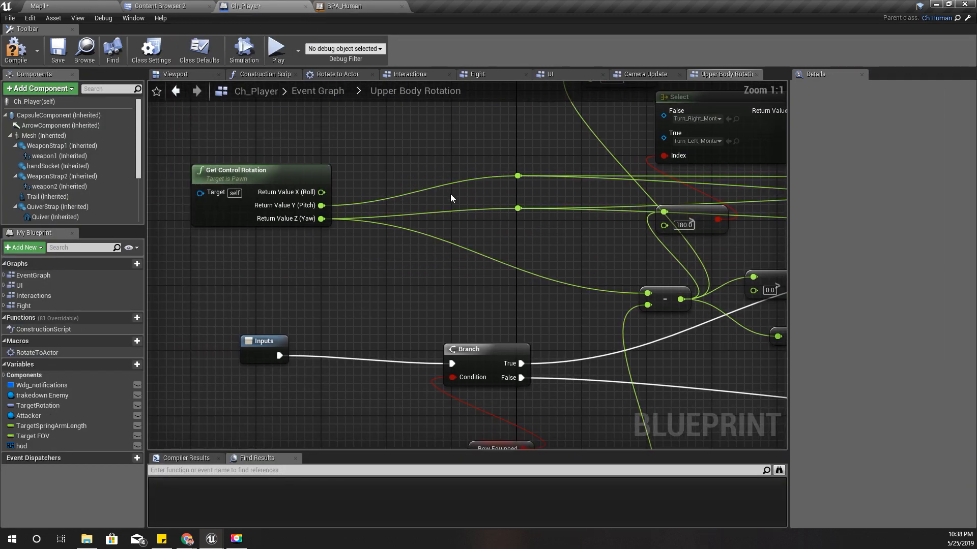
left_click_drag(322, 205, 452, 187)
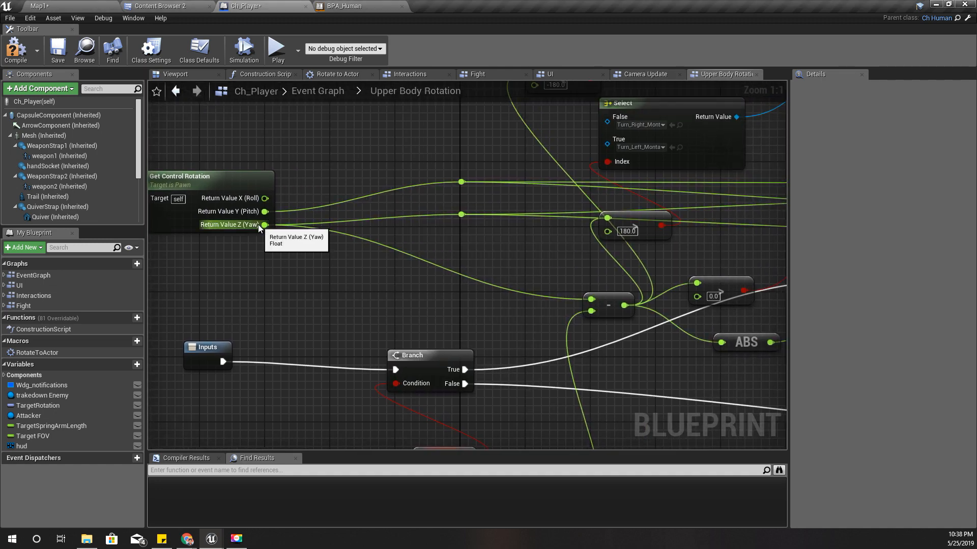
mouse_move(264, 211)
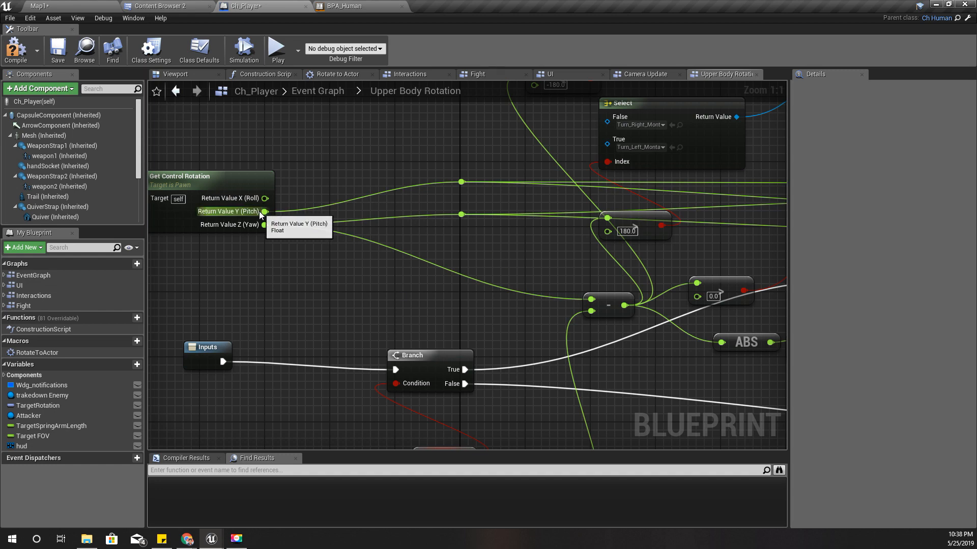
mouse_move(256, 225)
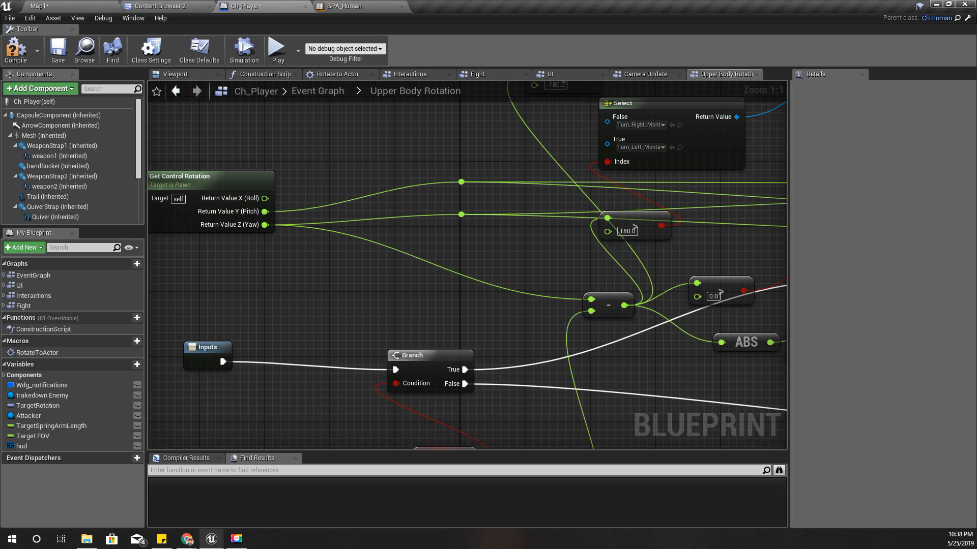
left_click(41, 5)
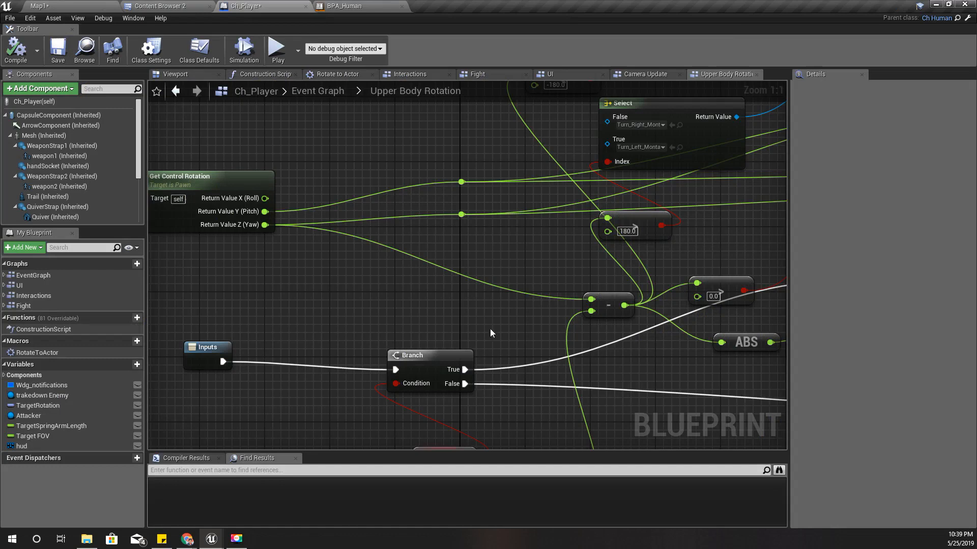
Add + nodes offsetting control rotation pitch by -10 and yaw by 30, then switch to Map1.
left_click_drag(265, 224, 389, 225)
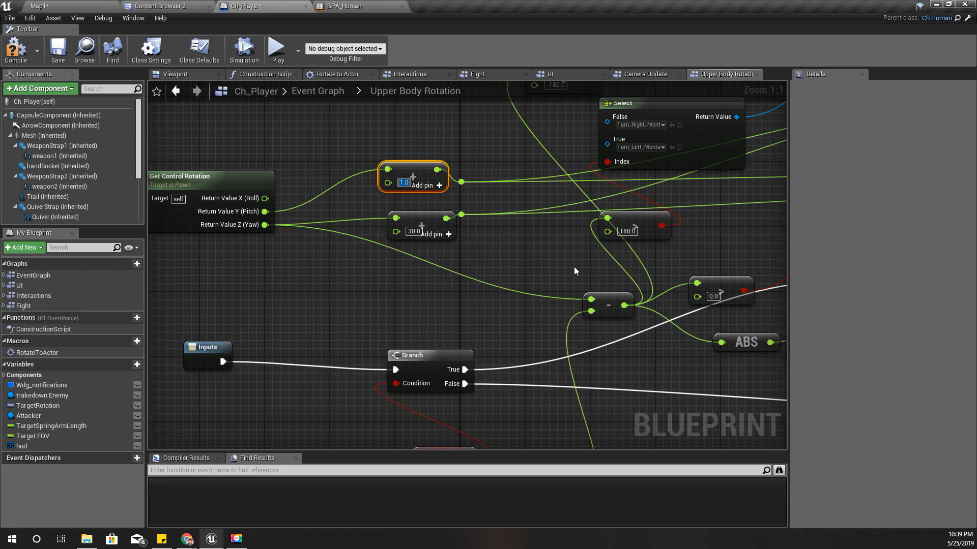
type("-10.0")
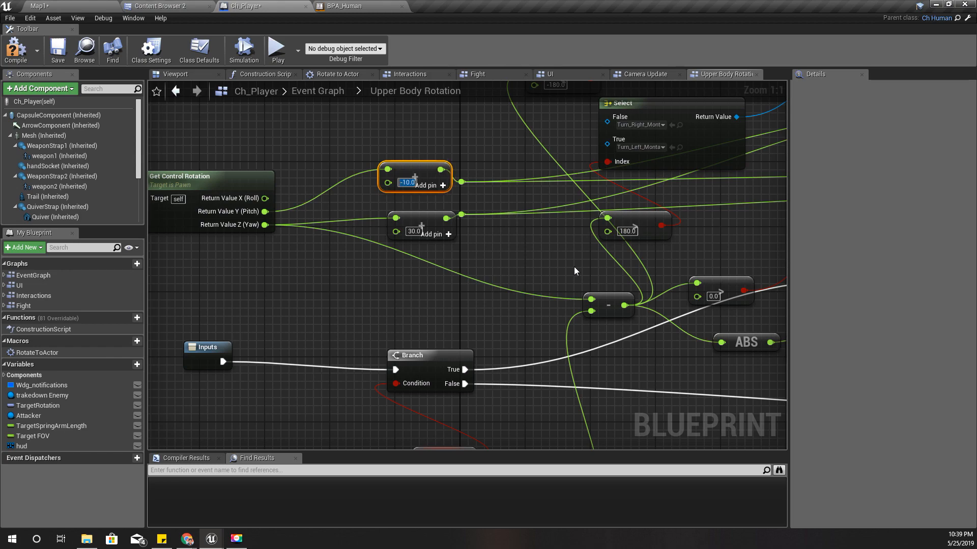
left_click(37, 5)
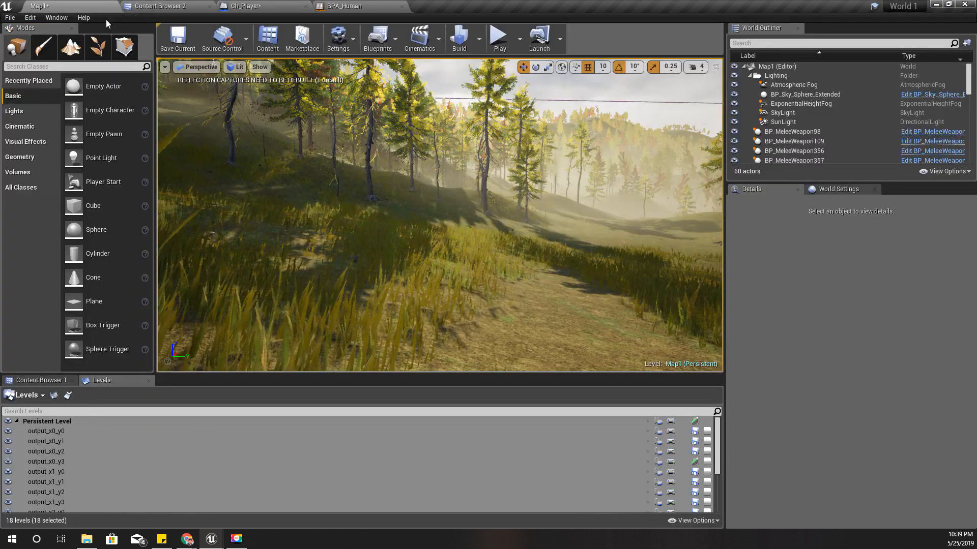
key("F11")
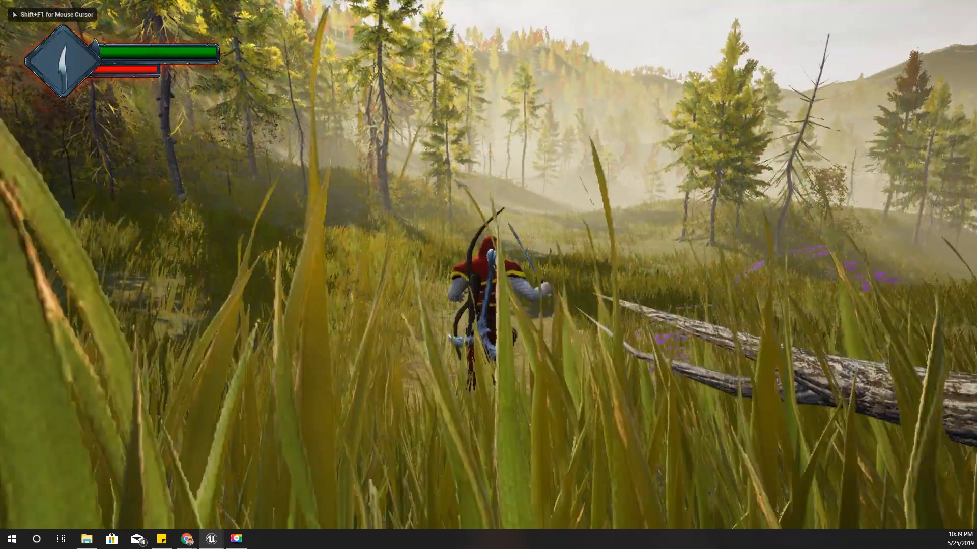
key("w")
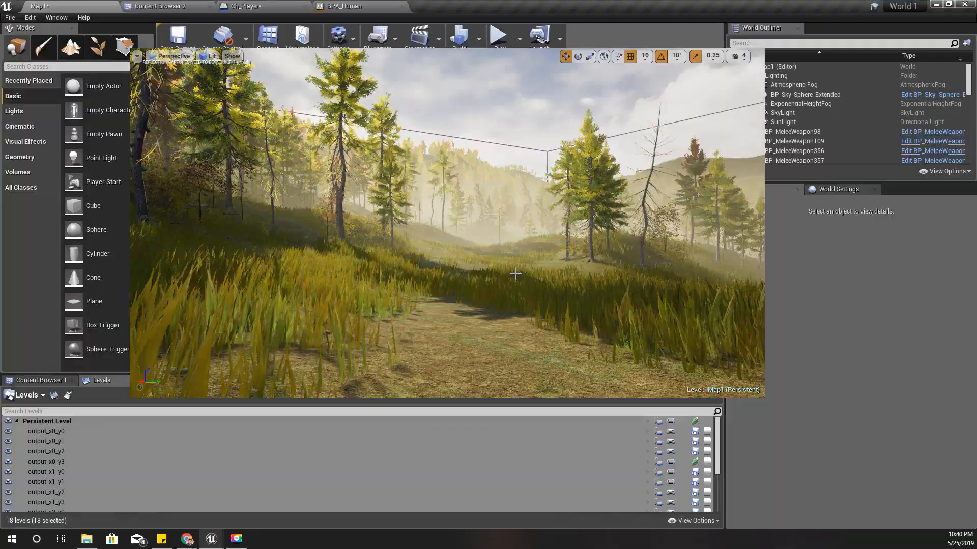
In Ch_Player, change the pitch offset + node value to -70.
left_click(243, 5)
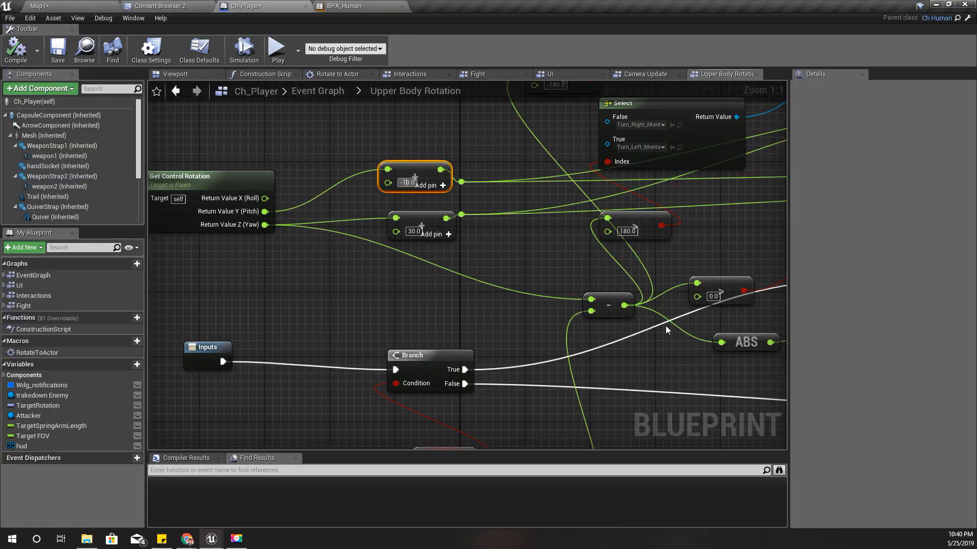
type("-70")
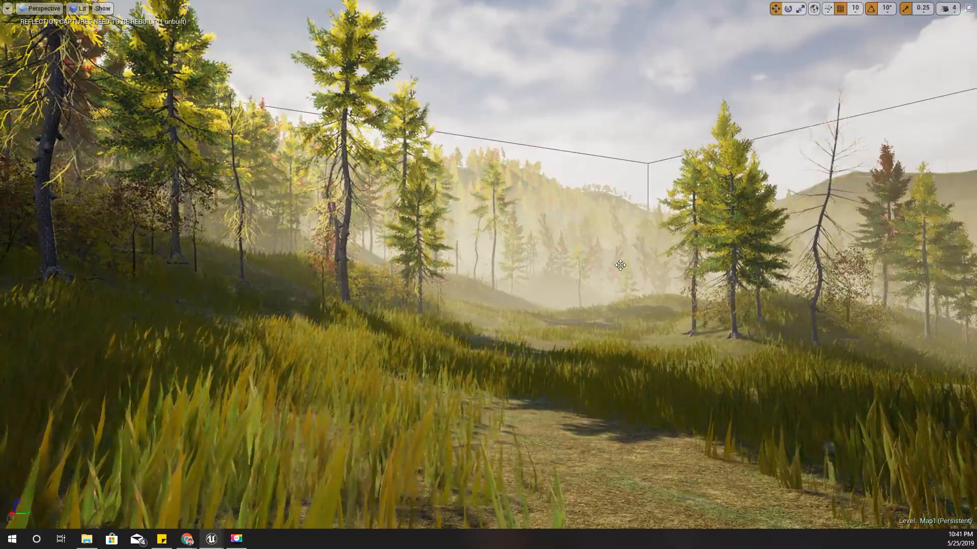
Return to Ch_Player's Enable Aiming Mode graph and open pin actions on a socket offset Set node.
left_click(244, 6)
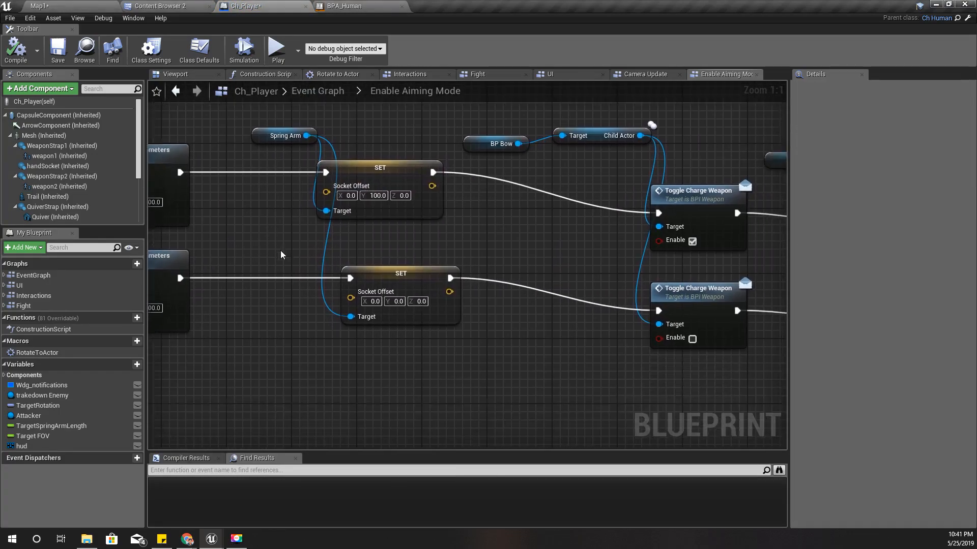
left_click(183, 155)
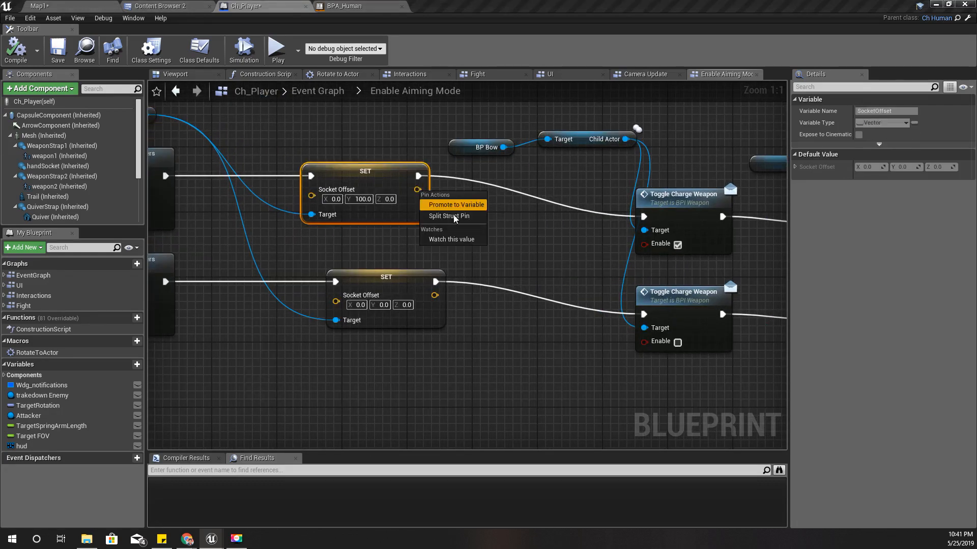
Promote Socket Offset to a vector variable 'Target socket offset' and set it in both branches.
left_click(458, 205)
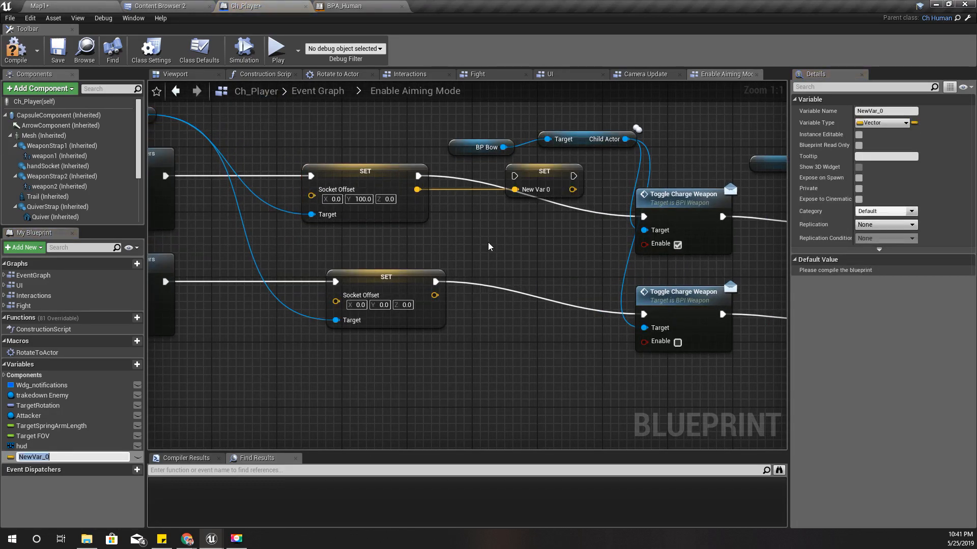
type("Target socket o")
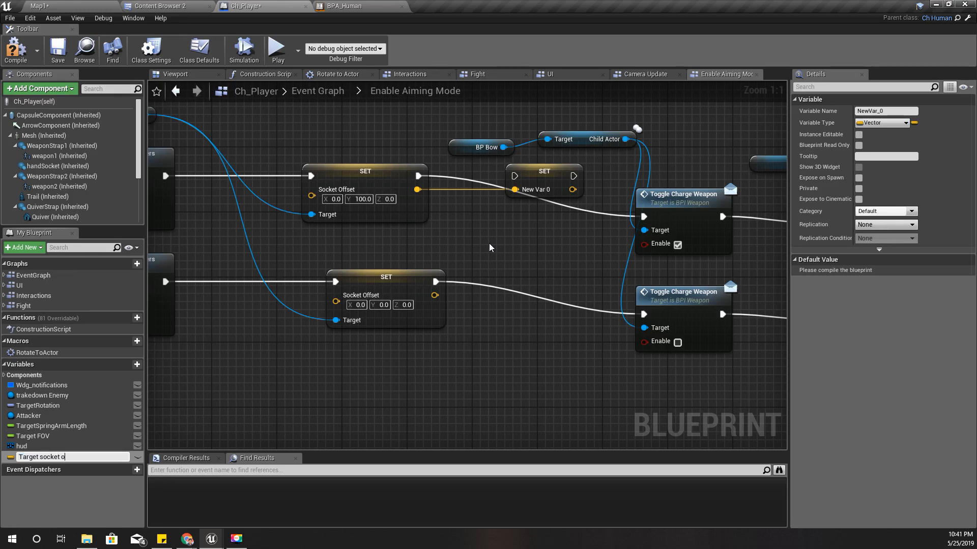
type("ffset")
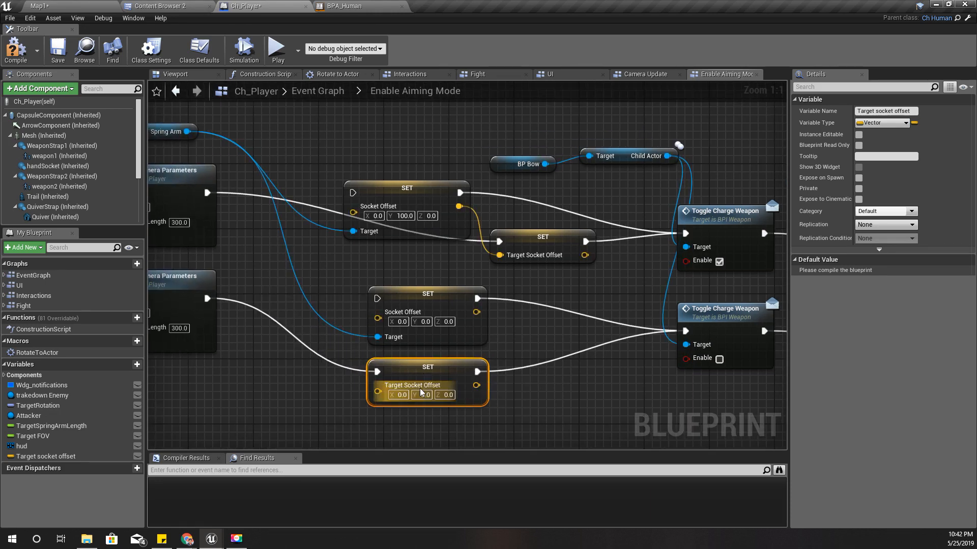
mouse_move(535, 248)
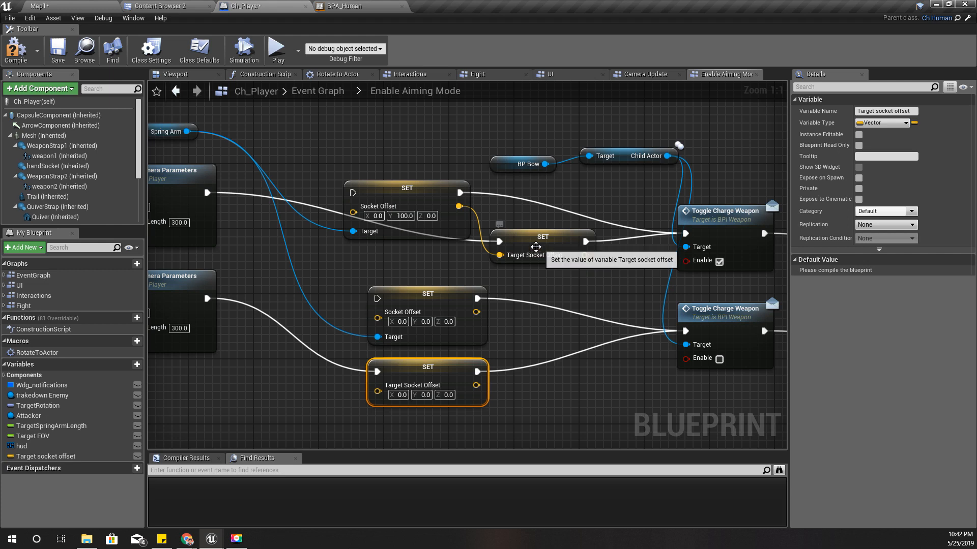
right_click(458, 206)
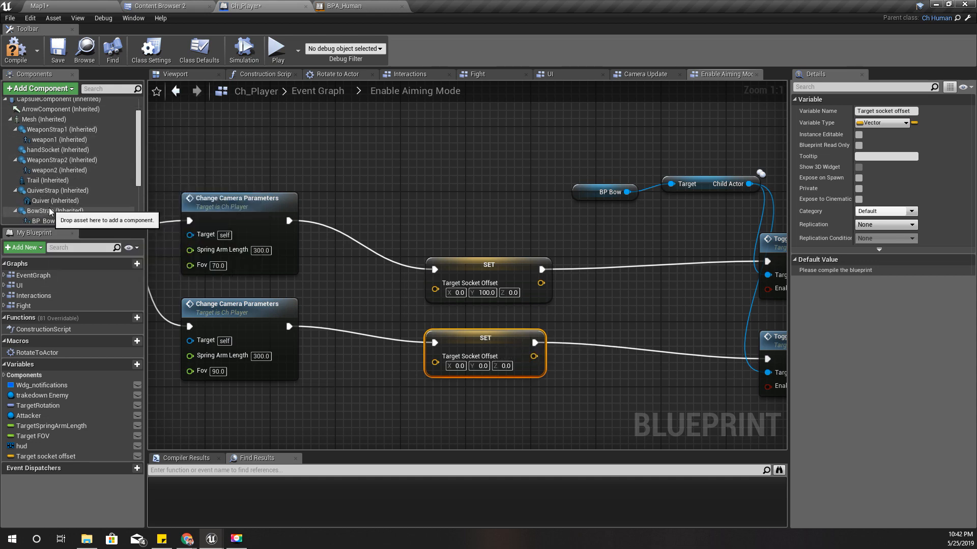
Select the SpringArm component to view its camera socket offset and target arm length.
left_click(58, 122)
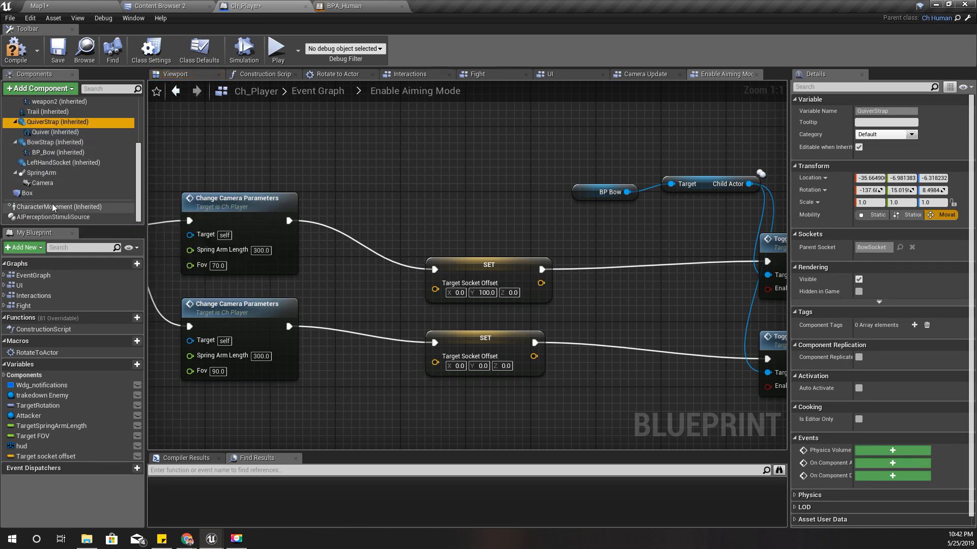
left_click(43, 172)
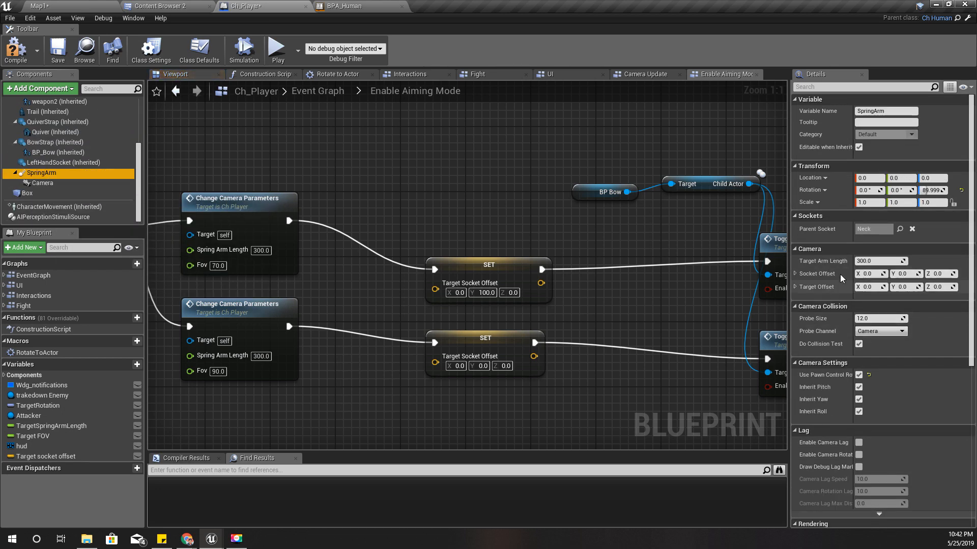
mouse_move(373, 196)
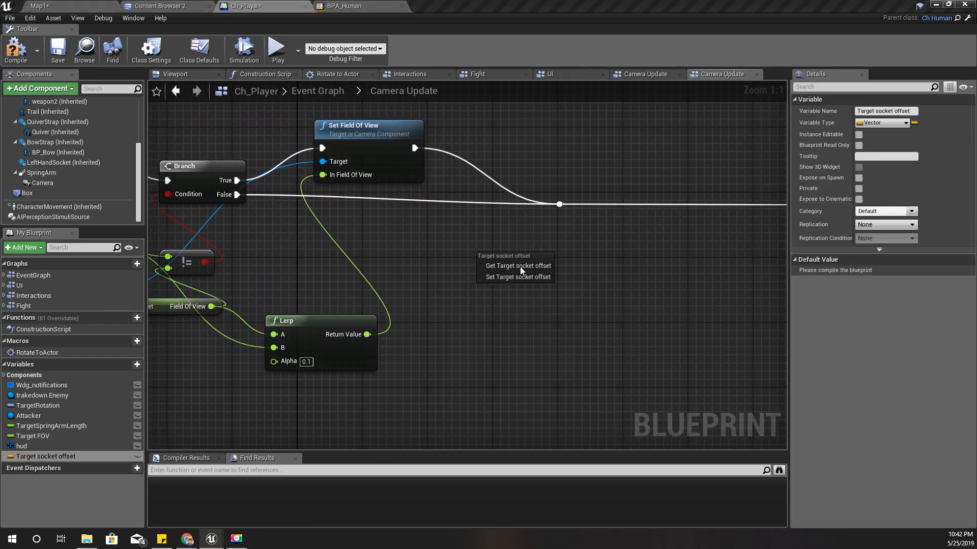
Compare Target socket offset with SpringArm's Get Socket Offset using != feeding a Branch.
left_click_drag(540, 266, 566, 280)
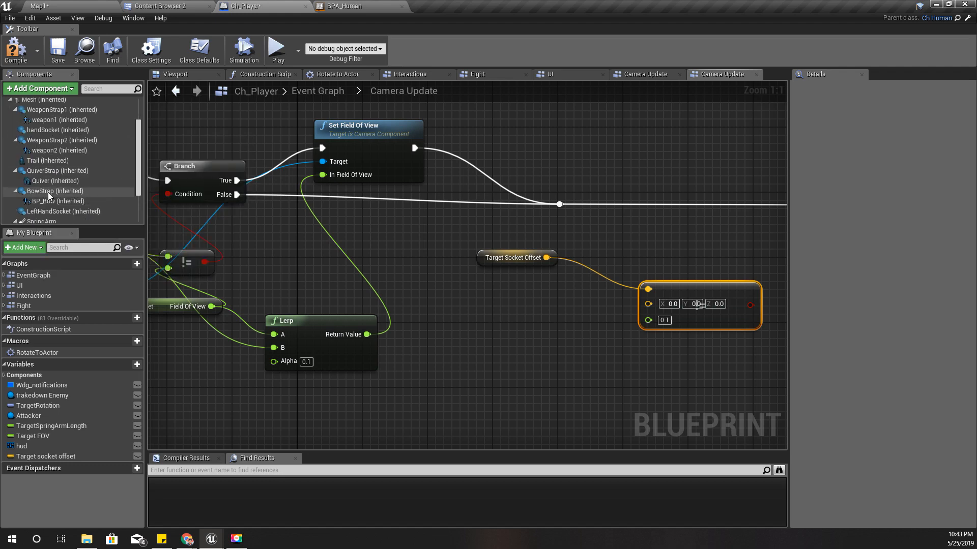
left_click(42, 205)
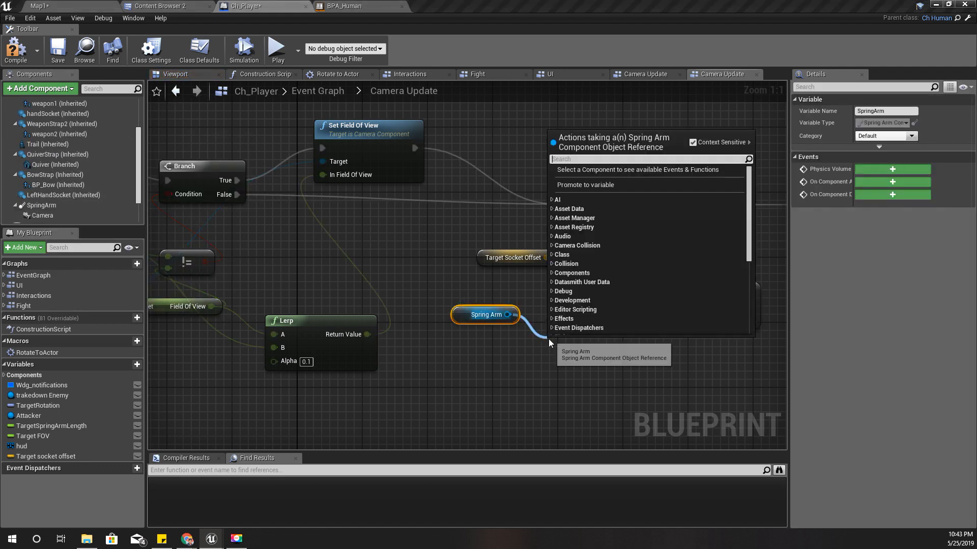
type("get socket")
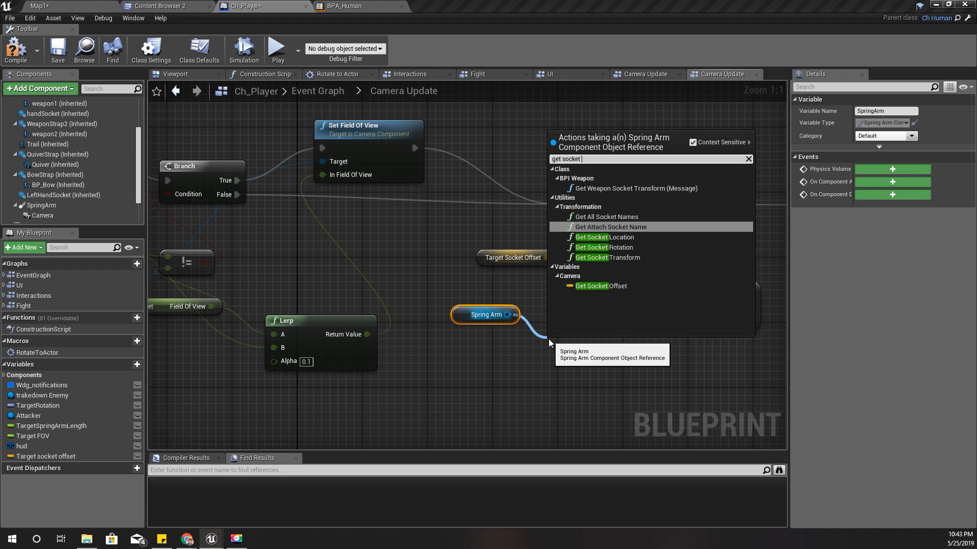
left_click(594, 285)
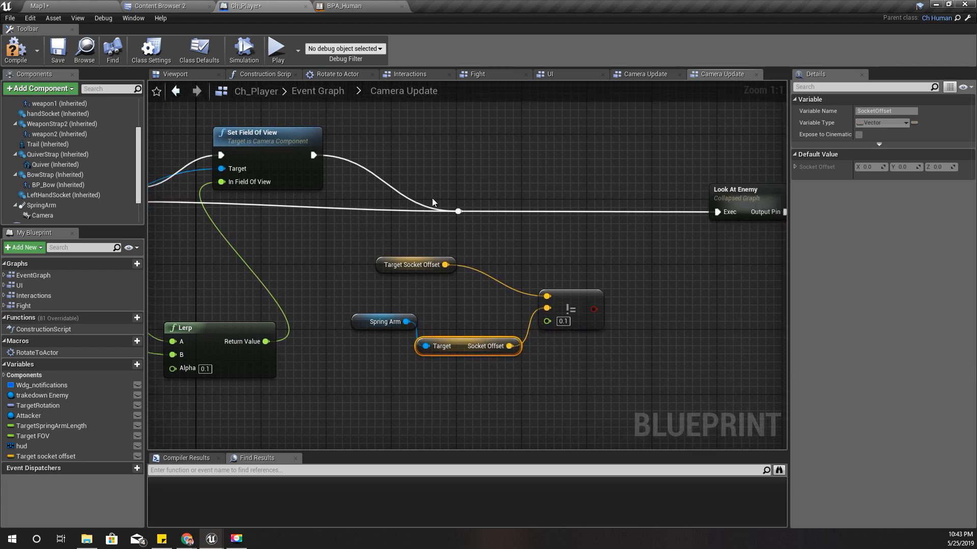
left_click(458, 211)
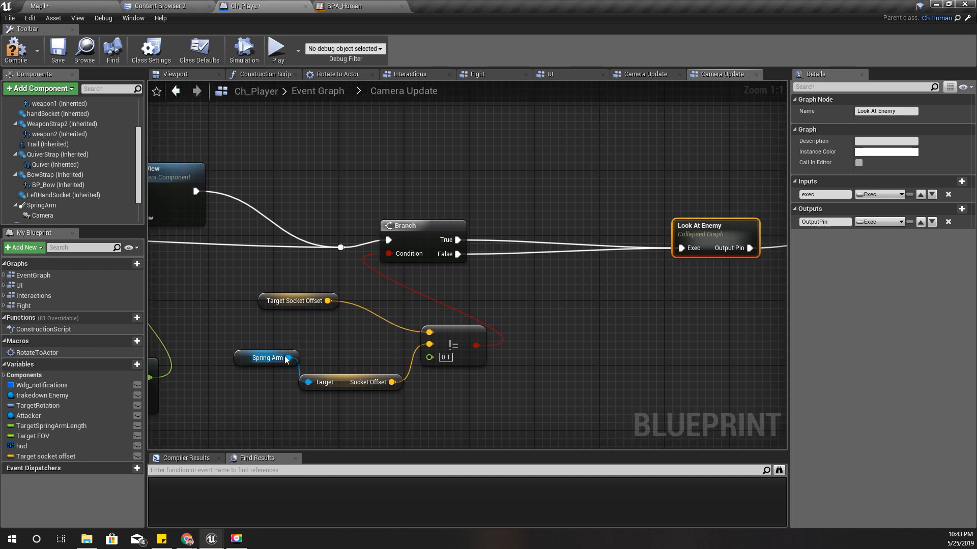
On Branch True, set SpringArm Socket Offset to a Lerp (Vector) toward Target socket offset, alpha 0.1.
left_click_drag(288, 357, 505, 311)
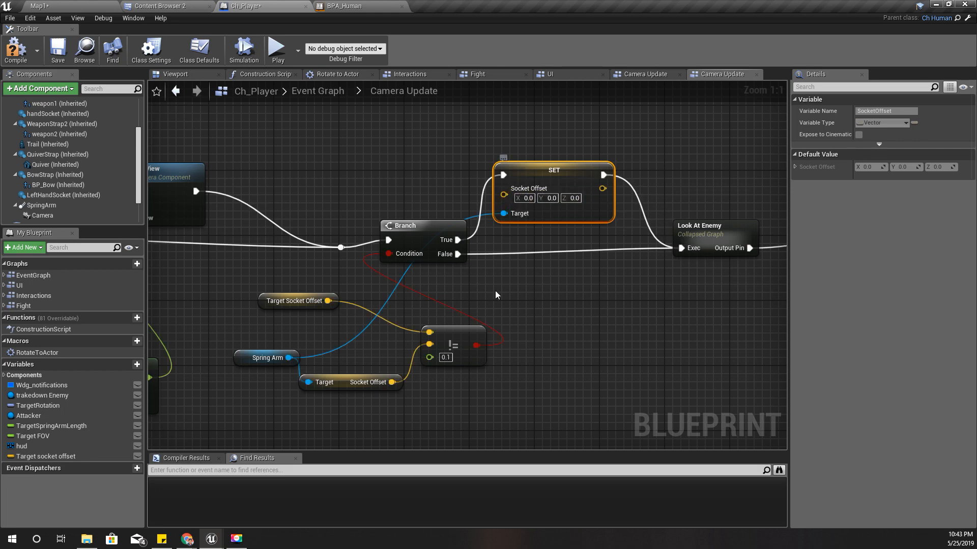
mouse_move(601, 188)
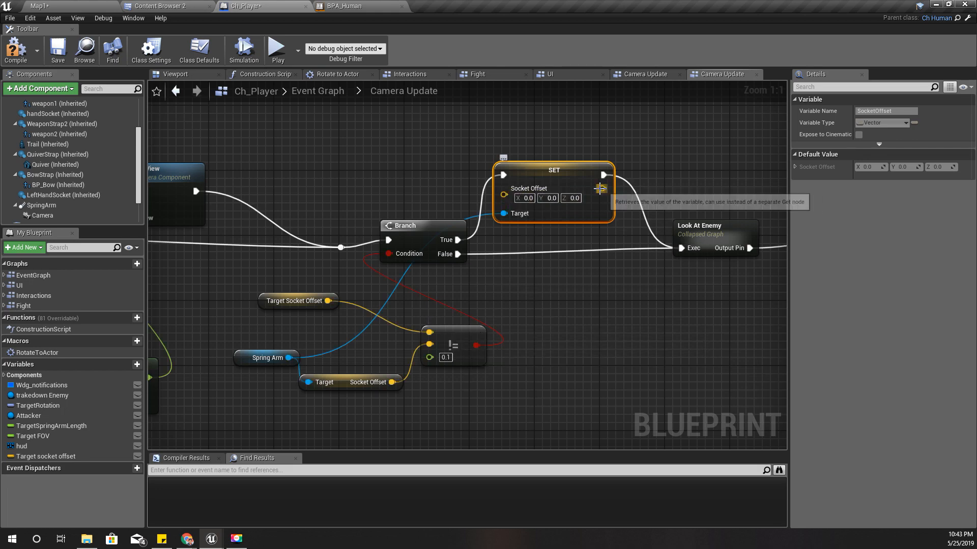
left_click_drag(602, 189, 527, 293)
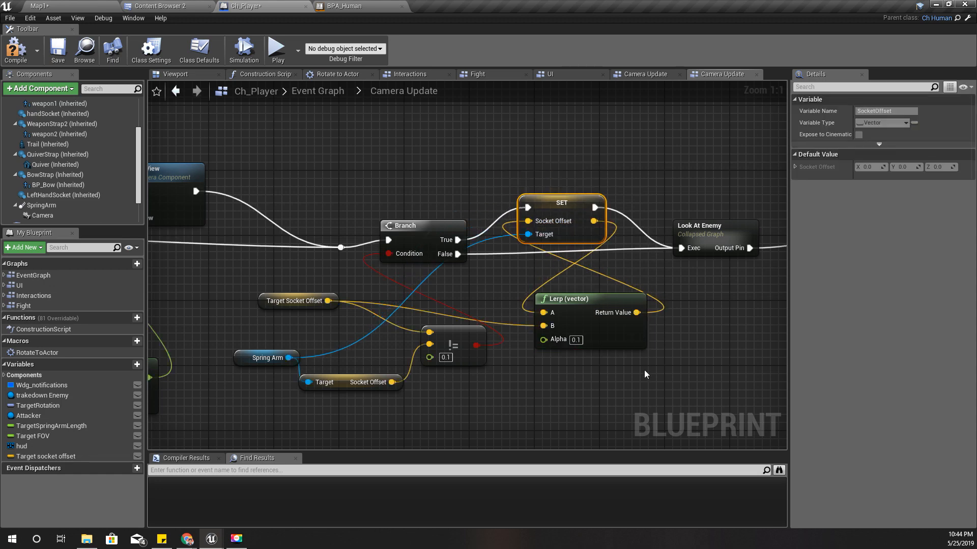
mouse_move(654, 374)
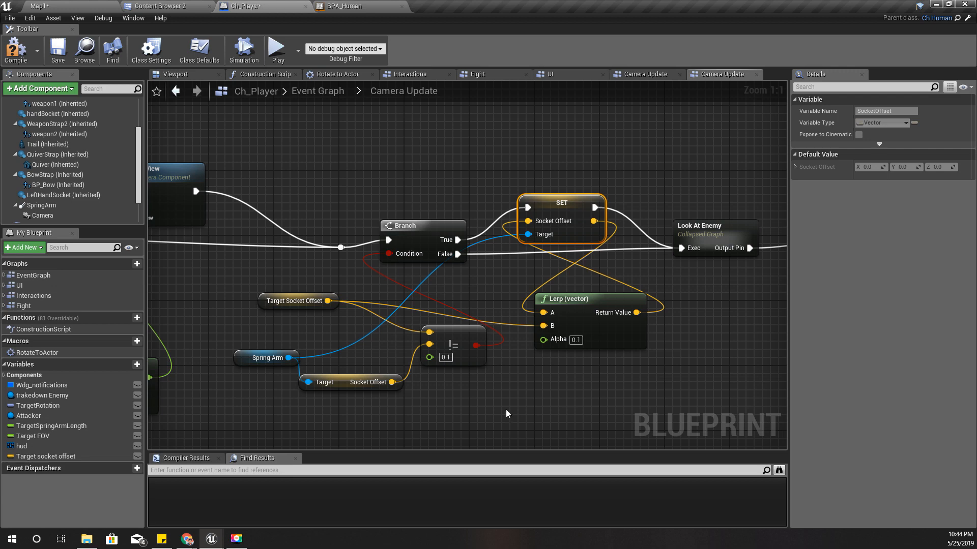
right_click(595, 221)
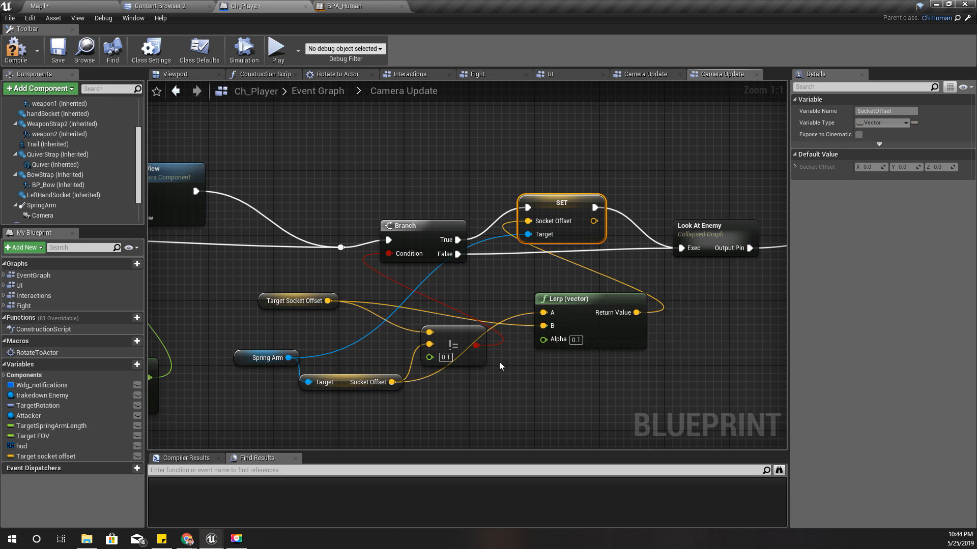
mouse_move(577, 311)
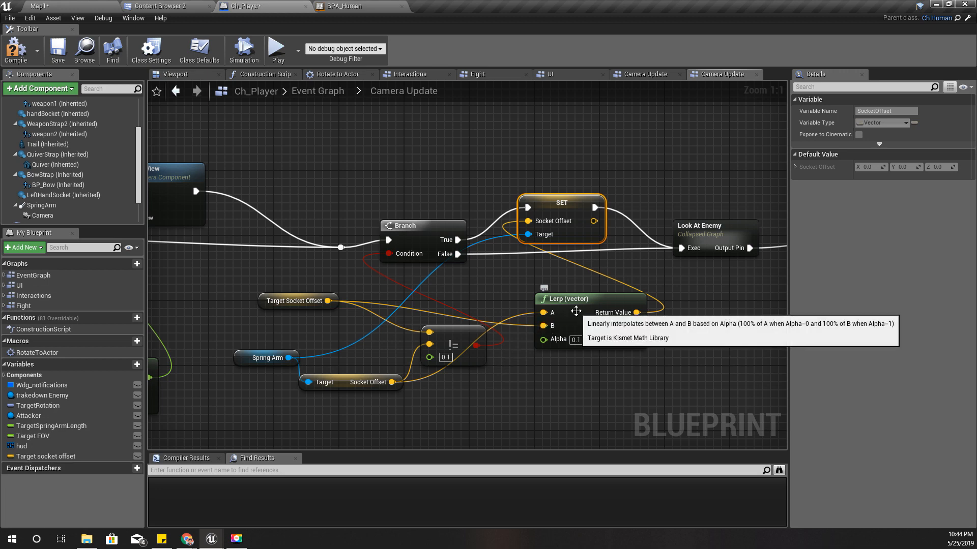
mouse_move(568, 316)
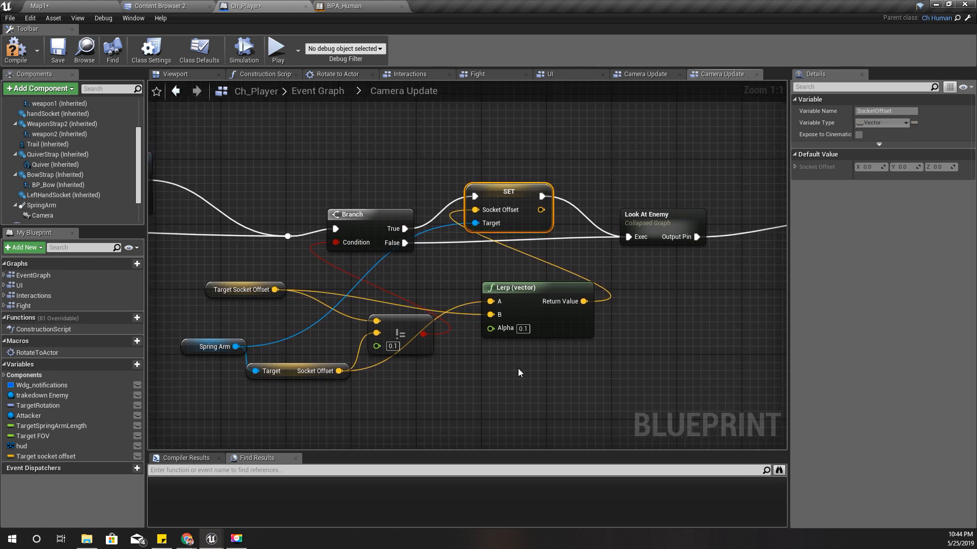
mouse_move(15, 50)
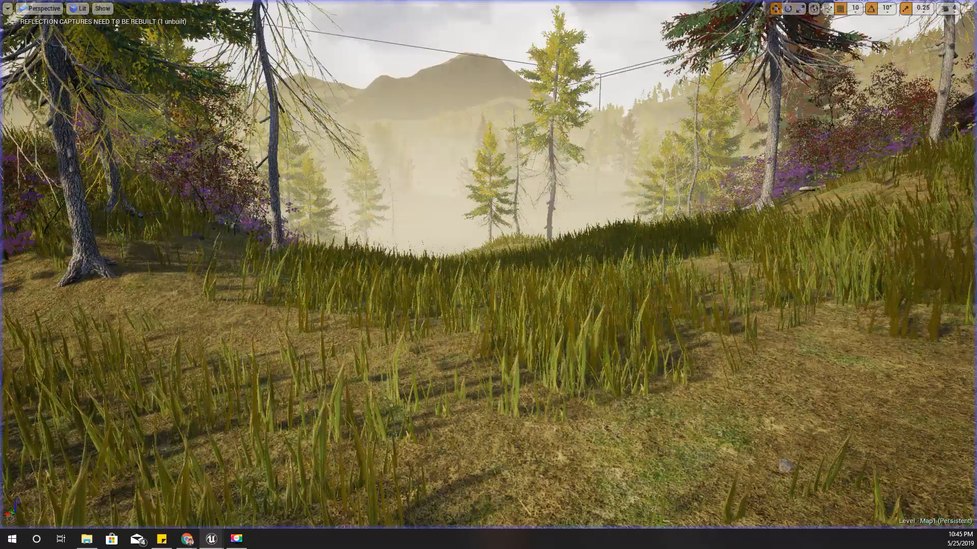
Switch from the Unreal Map1 level to the CodeLikeMe Patreon page in the browser.
left_click(187, 539)
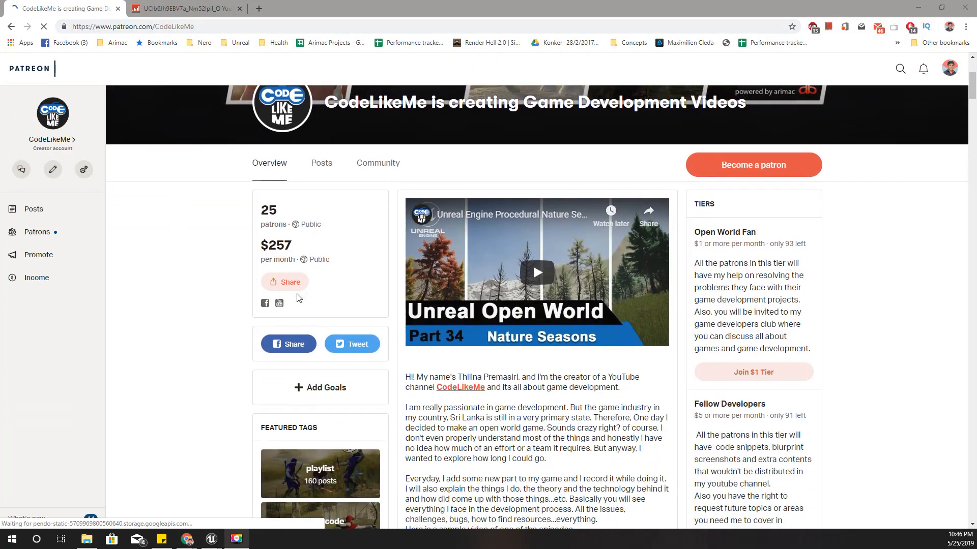
Filter the CodeLikeMe Patreon posts by the source code tag and browse them.
scroll("down", 3)
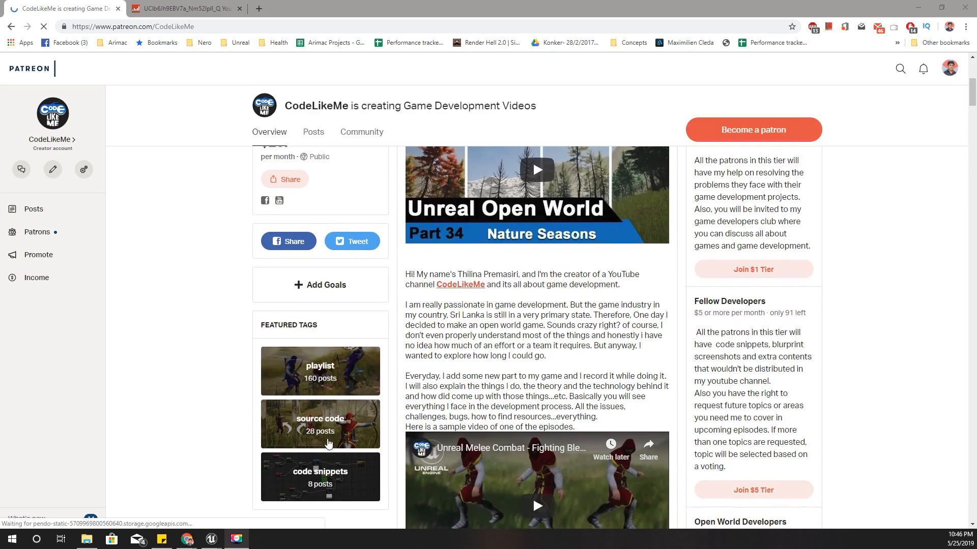
left_click(320, 424)
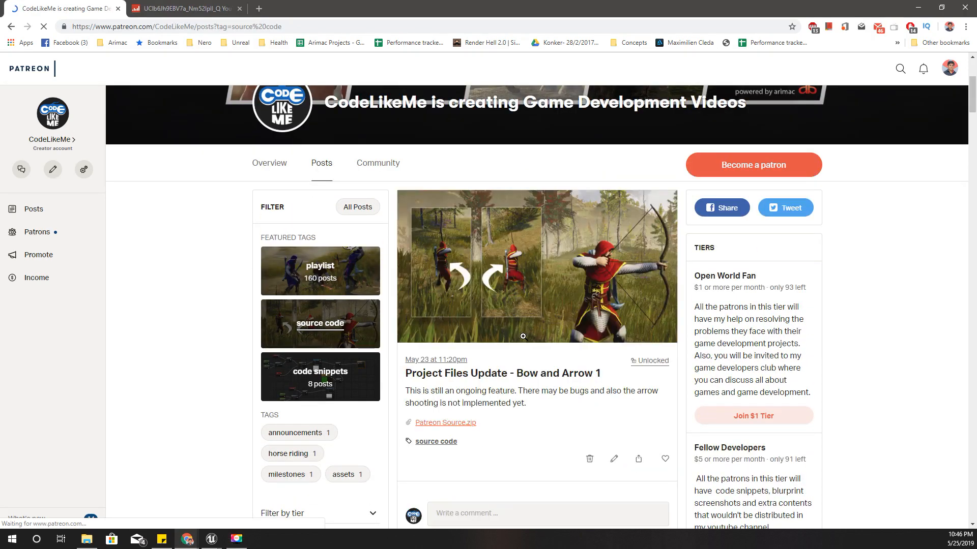
scroll("down", 3)
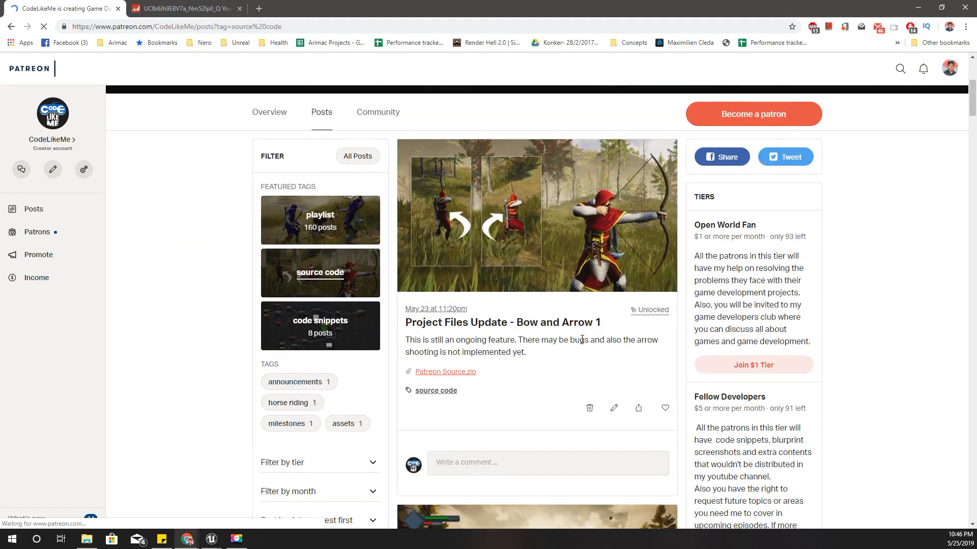
scroll("down", 3)
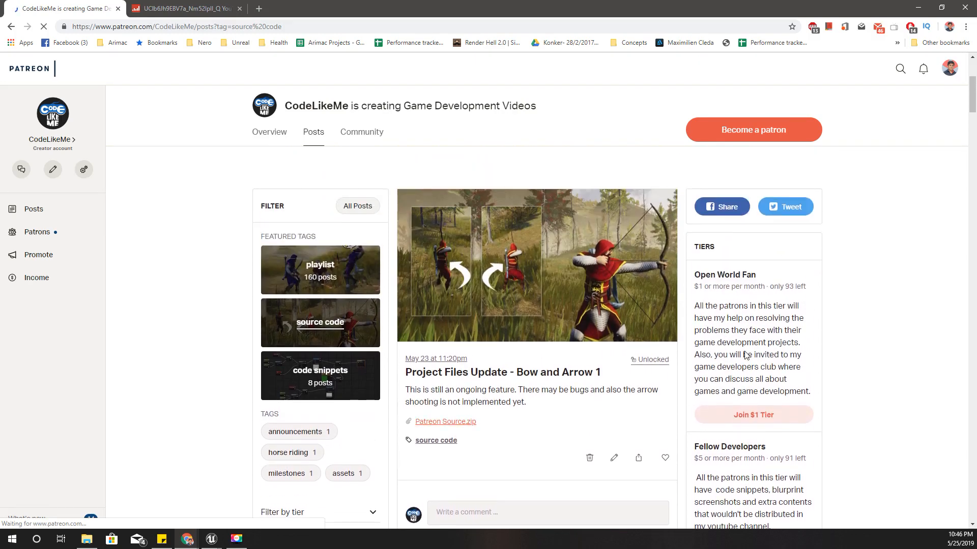
scroll("down", 3)
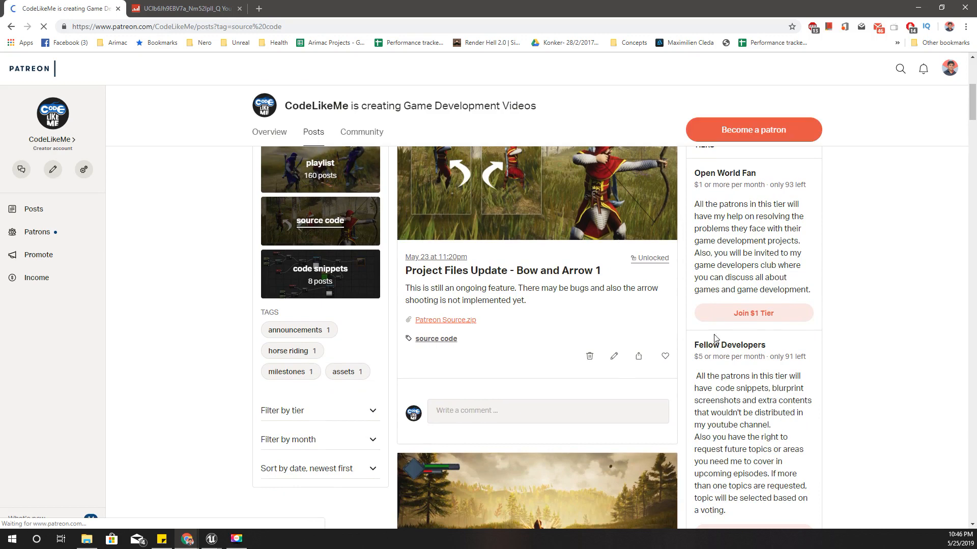